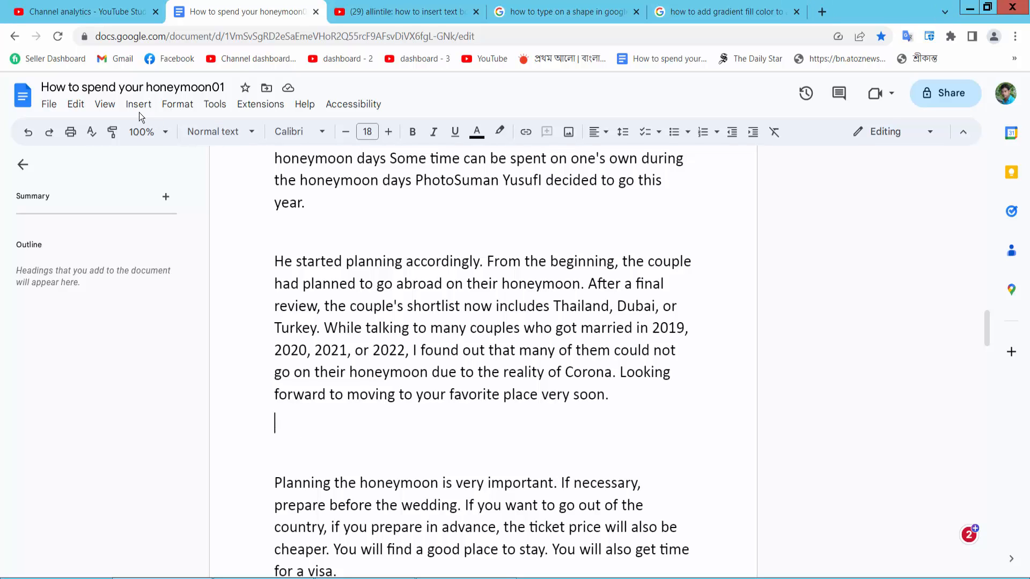
Step: Start a new drawing from Insert > Drawing > New at the empty line
{"action": "left_click", "coordinate": [139, 104]}
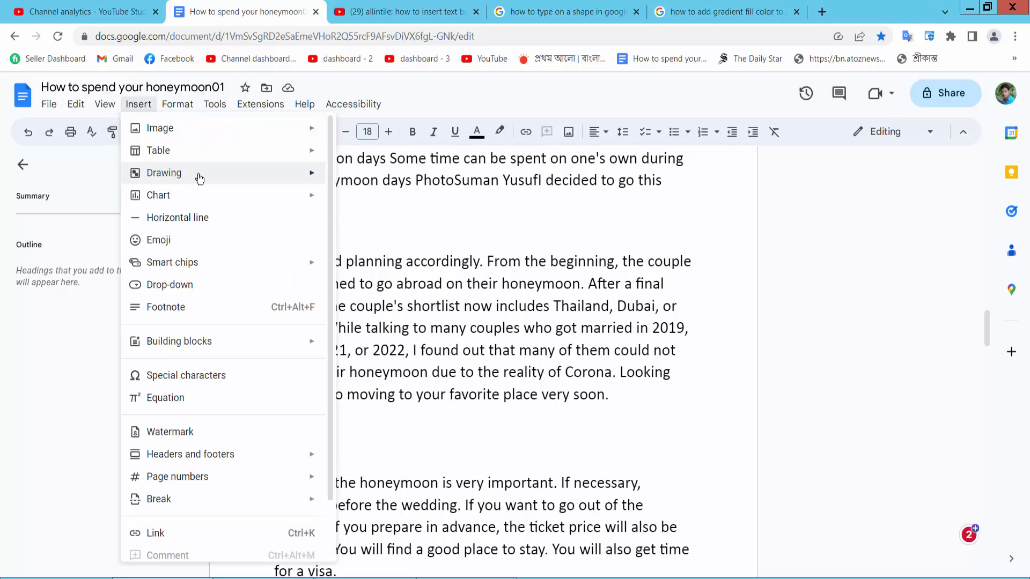
{"action": "left_click", "coordinate": [163, 173]}
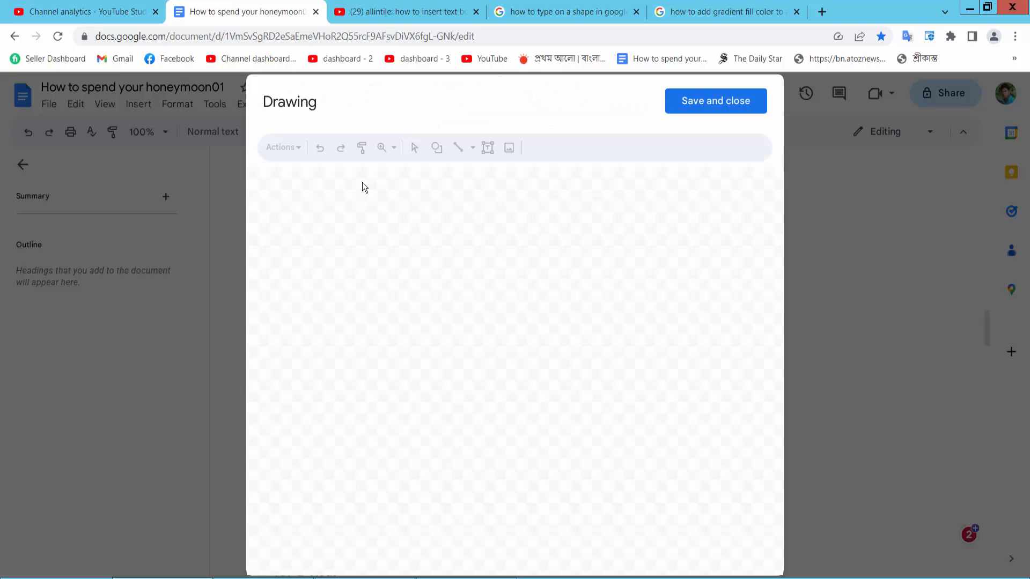
Step: Choose the oval from the Shapes gallery and drag out a filled circle on the canvas
{"action": "left_click", "coordinate": [414, 147]}
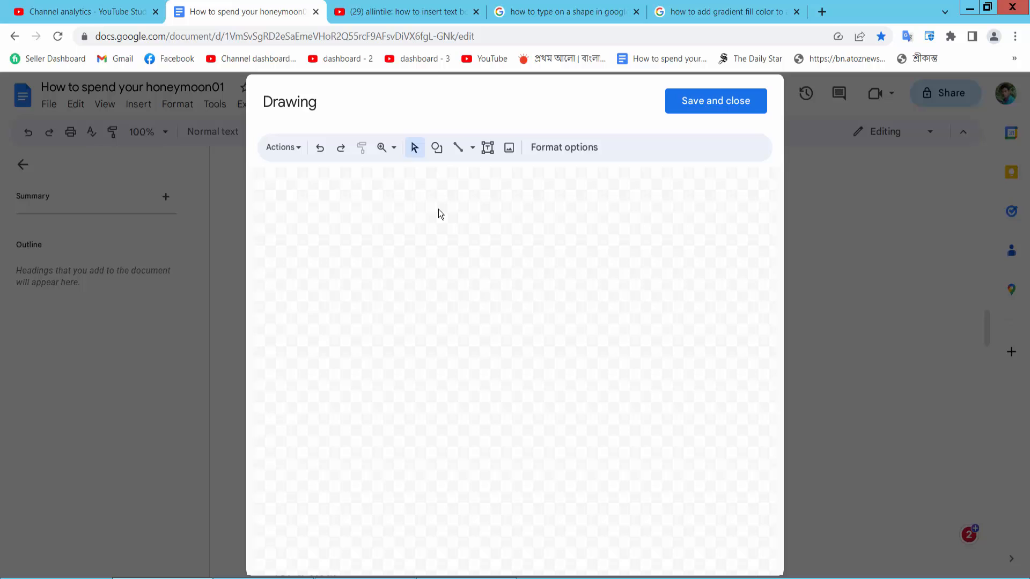
{"action": "left_click", "coordinate": [437, 147]}
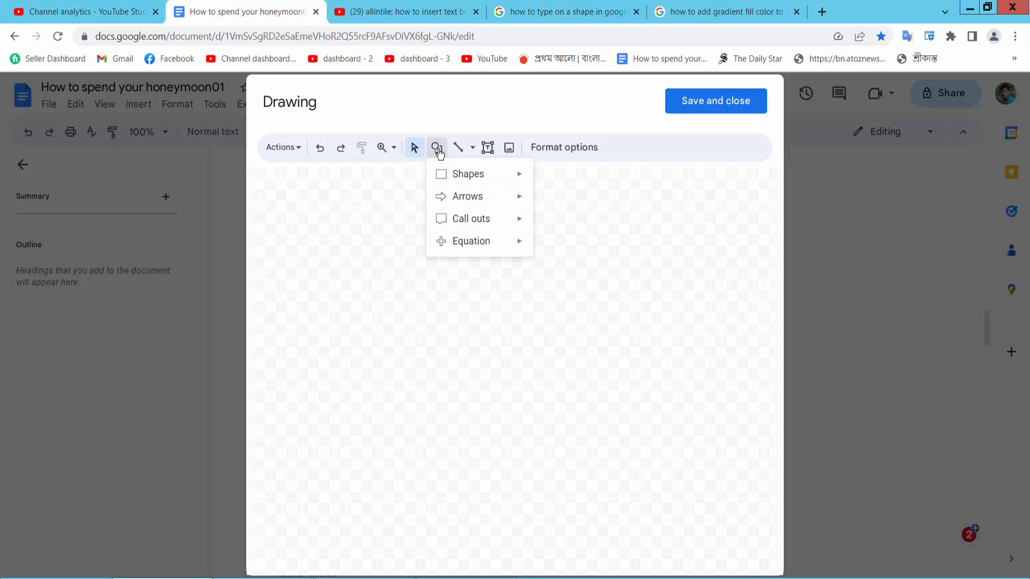
{"action": "left_click", "coordinate": [471, 147]}
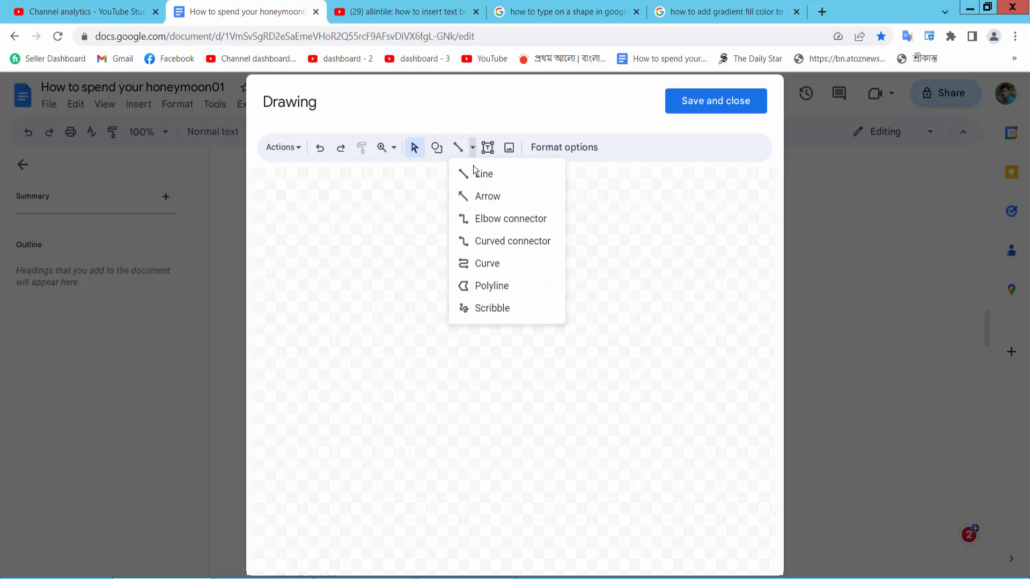
{"action": "left_click", "coordinate": [436, 147]}
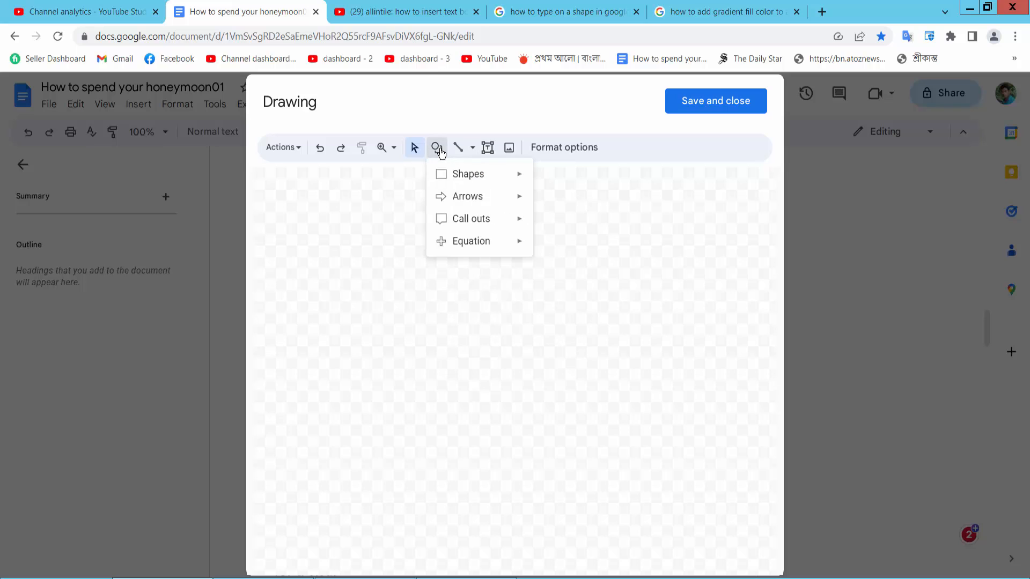
{"action": "left_click", "coordinate": [468, 174]}
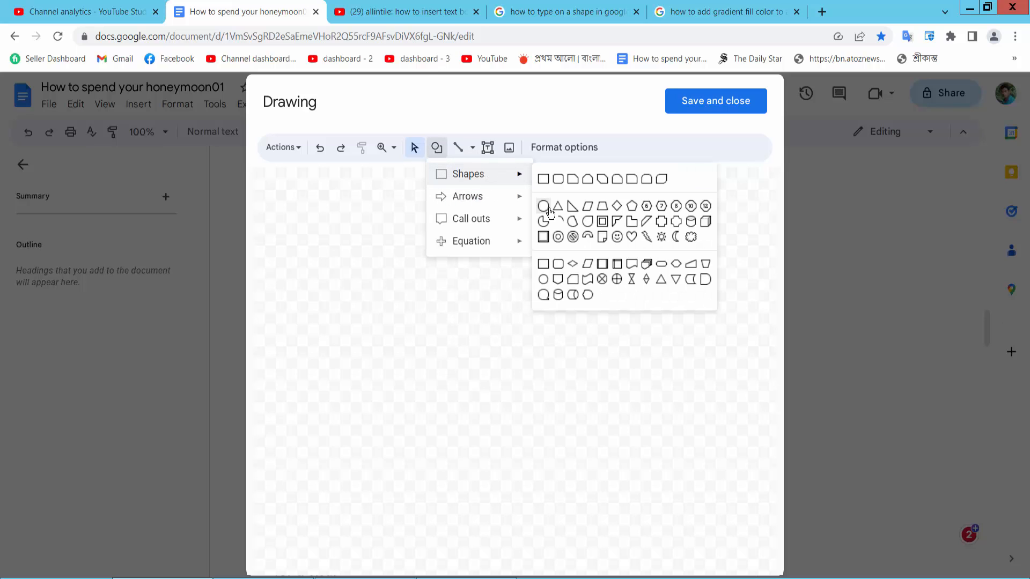
{"action": "left_click", "coordinate": [543, 206]}
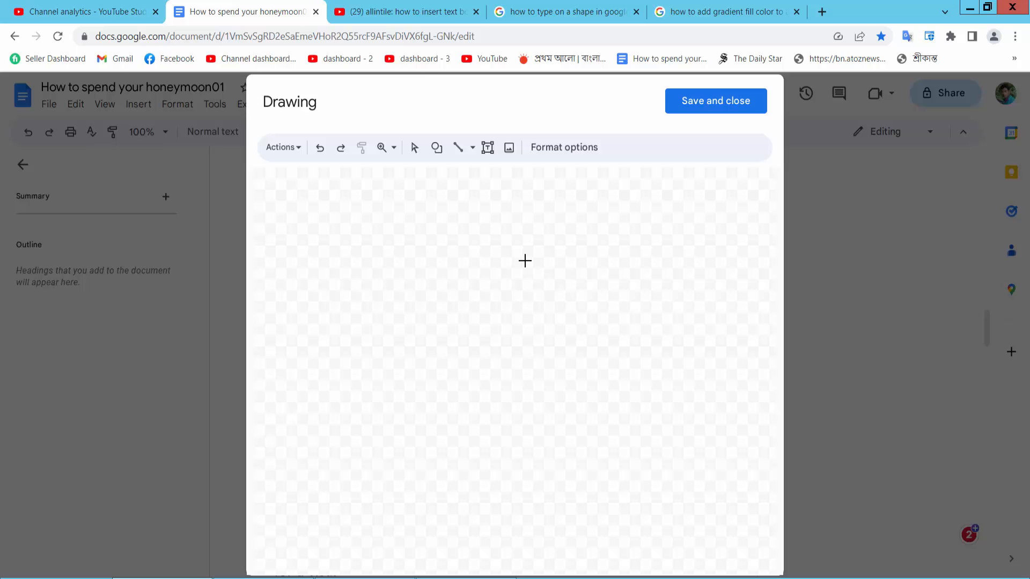
{"action": "left_click_drag", "start_coordinate": [526, 260], "coordinate": [530, 351]}
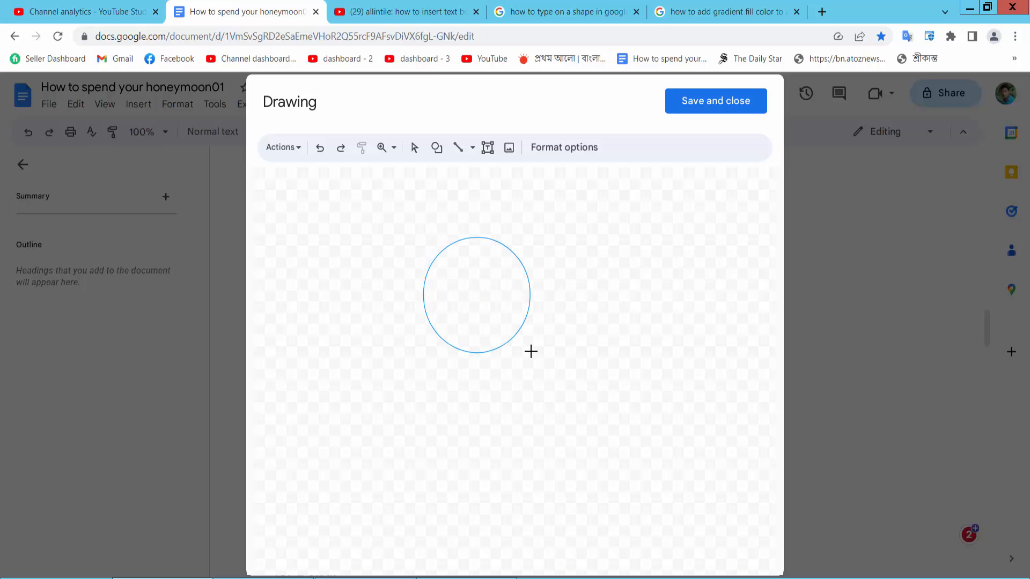
{"action": "left_click", "coordinate": [477, 294]}
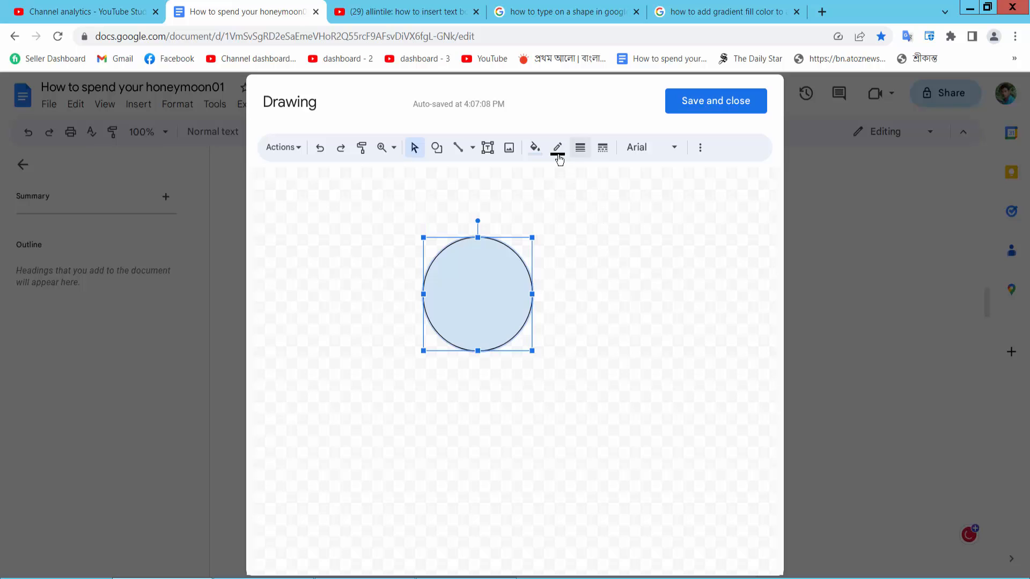
Step: Apply the light green gradient preset as the circle's fill colour
{"action": "left_click", "coordinate": [534, 146]}
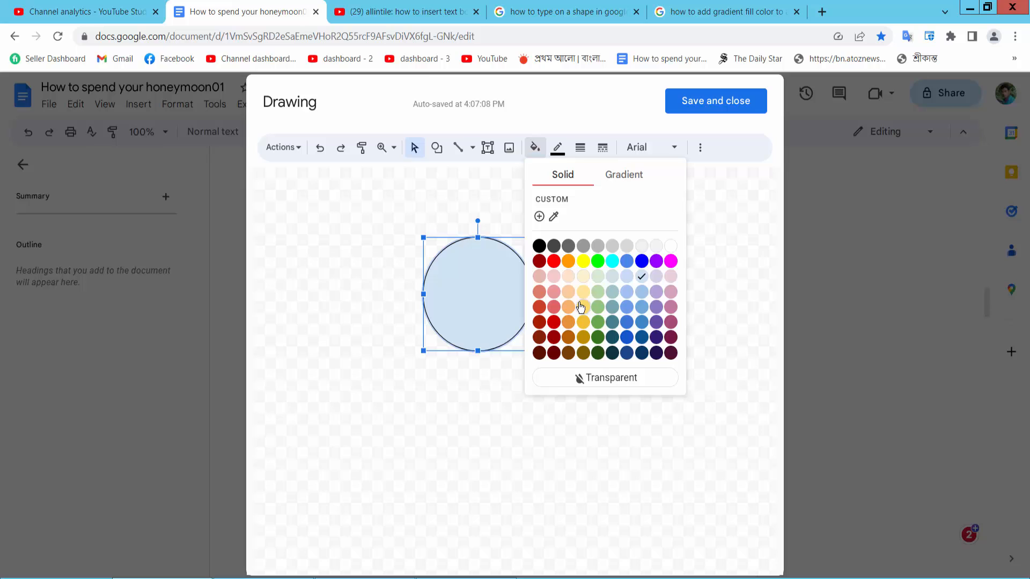
{"action": "mouse_move", "coordinate": [623, 175]}
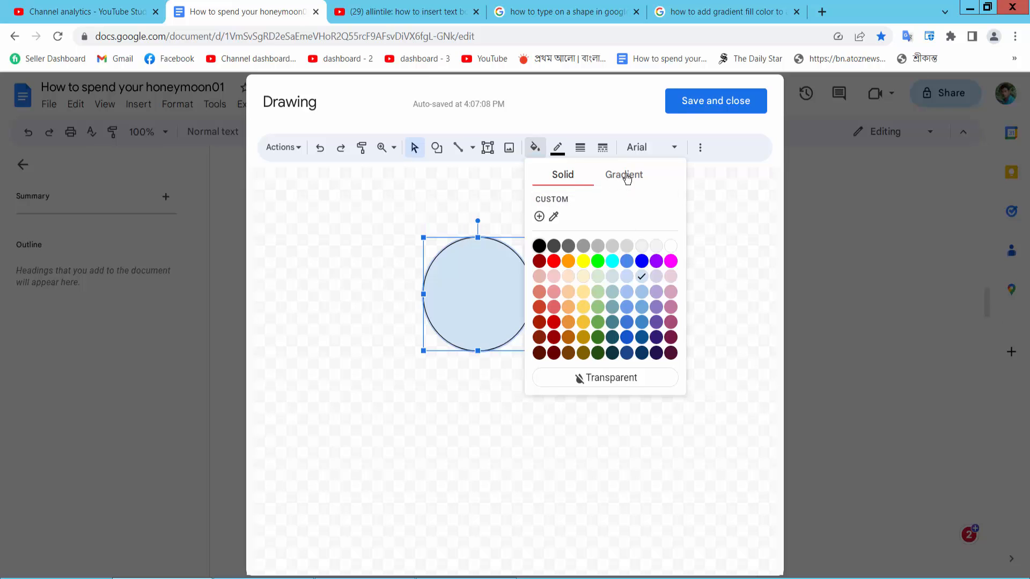
{"action": "left_click", "coordinate": [622, 174]}
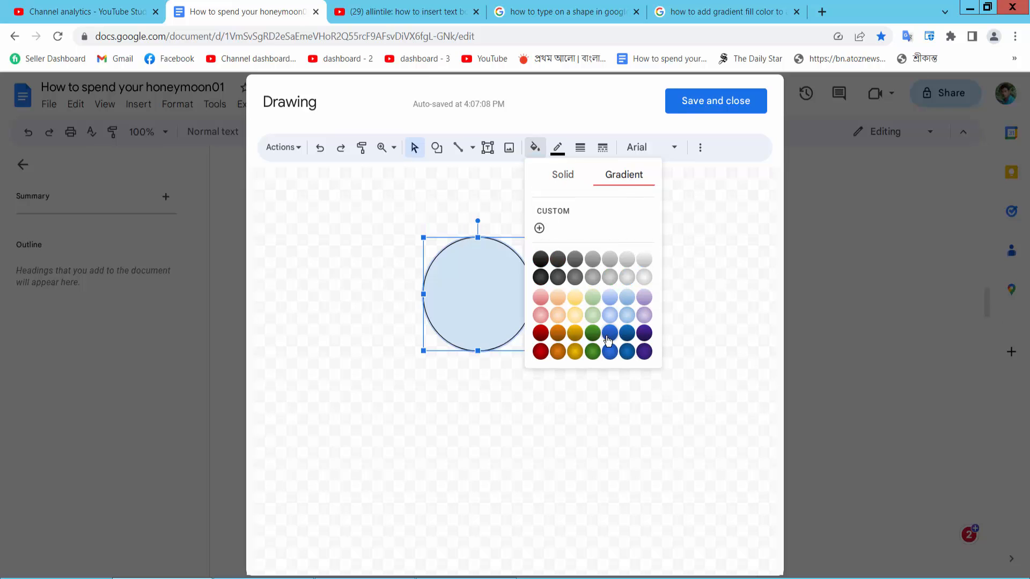
{"action": "mouse_move", "coordinate": [594, 319]}
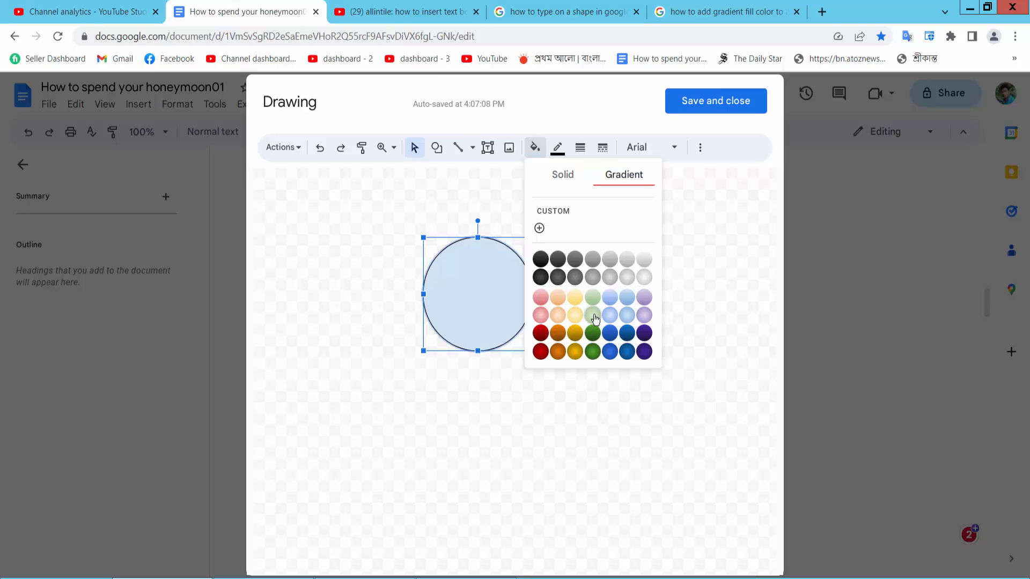
{"action": "left_click", "coordinate": [591, 334]}
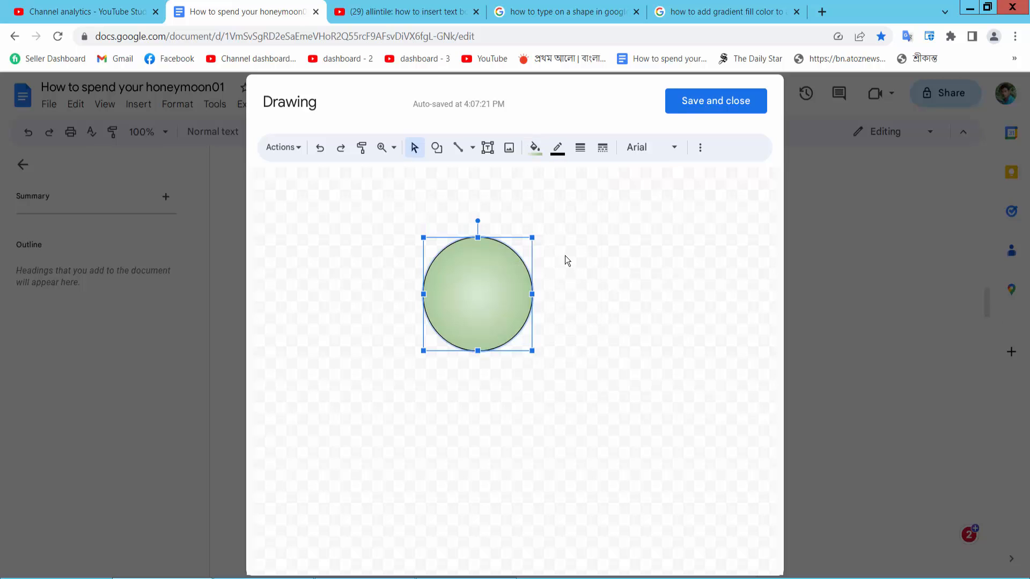
{"action": "left_click", "coordinate": [533, 147]}
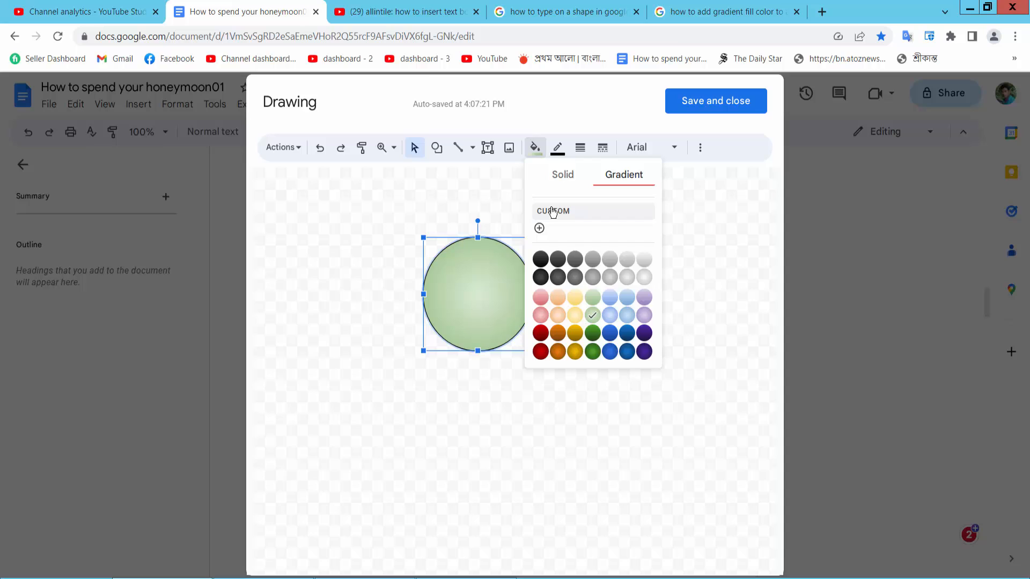
Step: Build a custom gradient, adding a stop and repositioning it along the gradient
{"action": "left_click", "coordinate": [554, 211]}
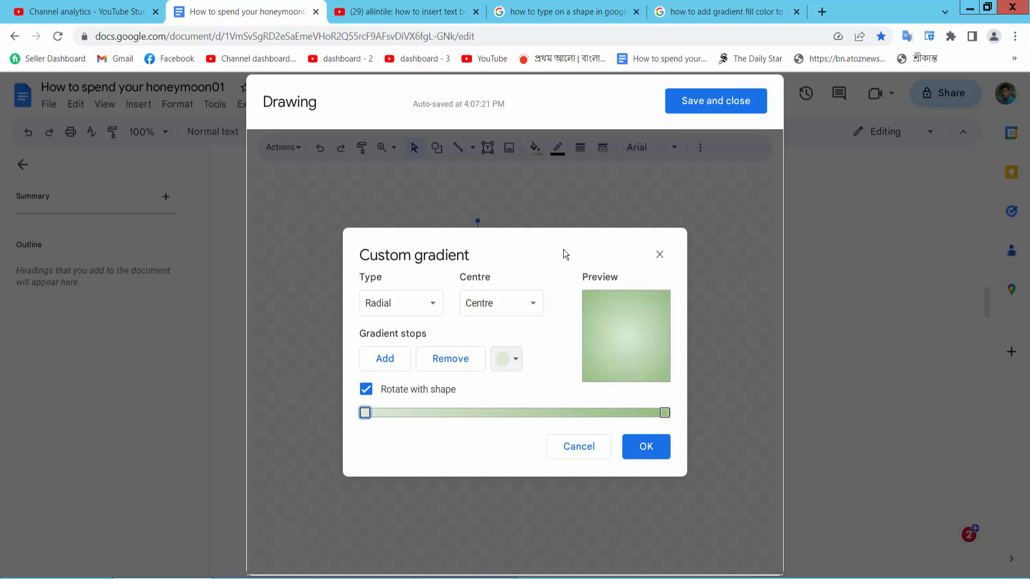
{"action": "mouse_move", "coordinate": [384, 438]}
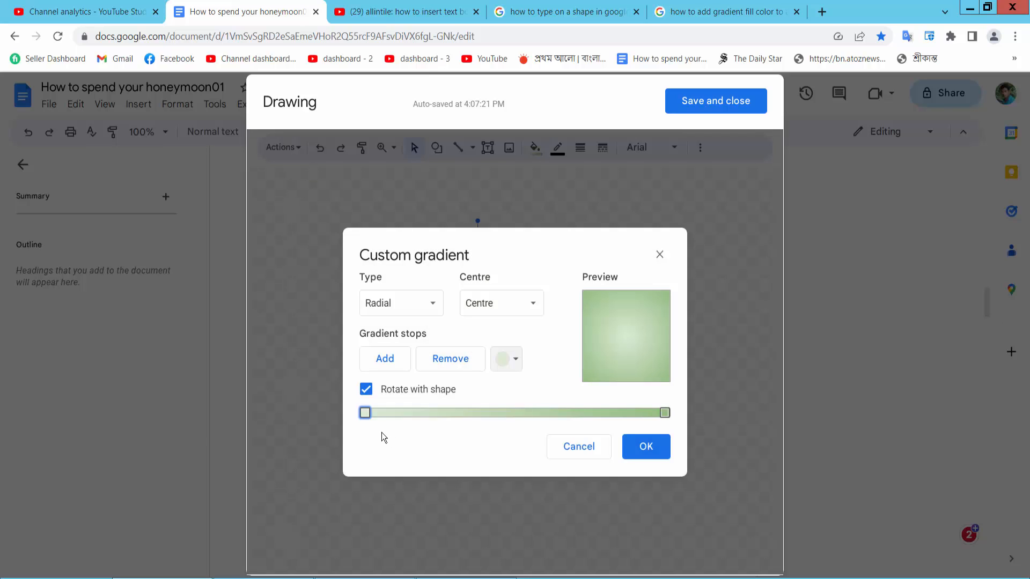
{"action": "left_click", "coordinate": [385, 359]}
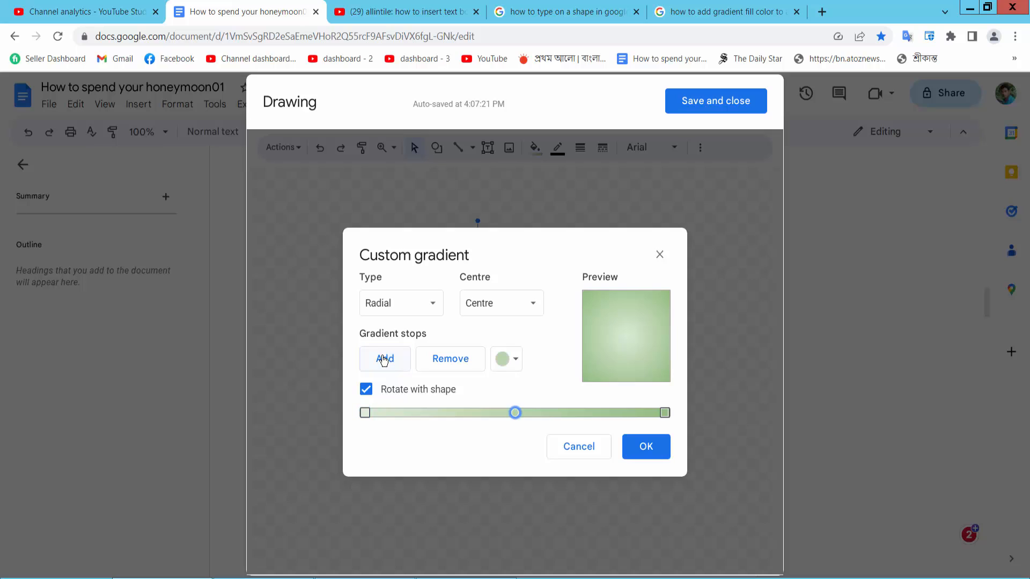
{"action": "left_click_drag", "start_coordinate": [515, 412], "coordinate": [588, 412]}
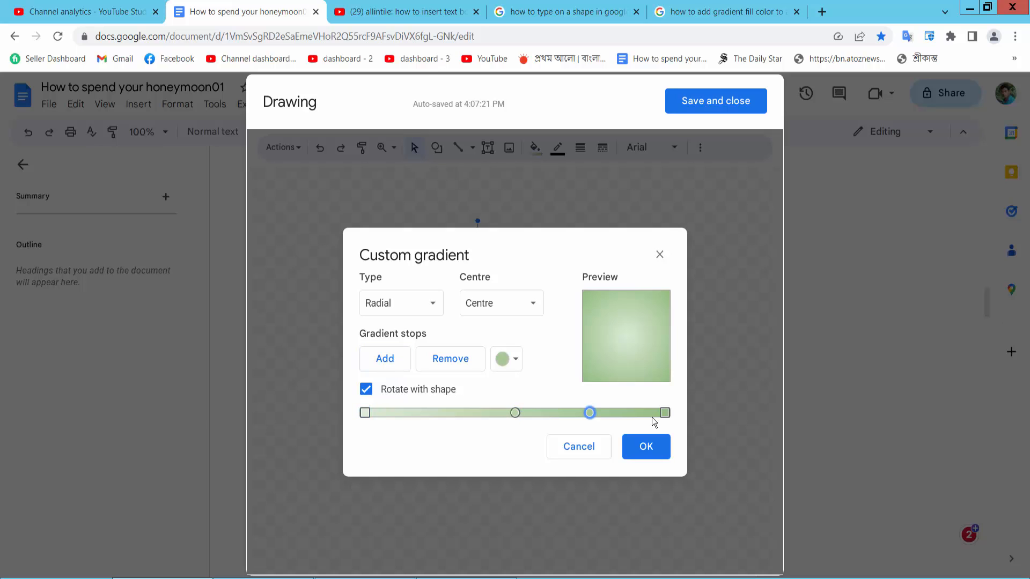
{"action": "left_click", "coordinate": [514, 358]}
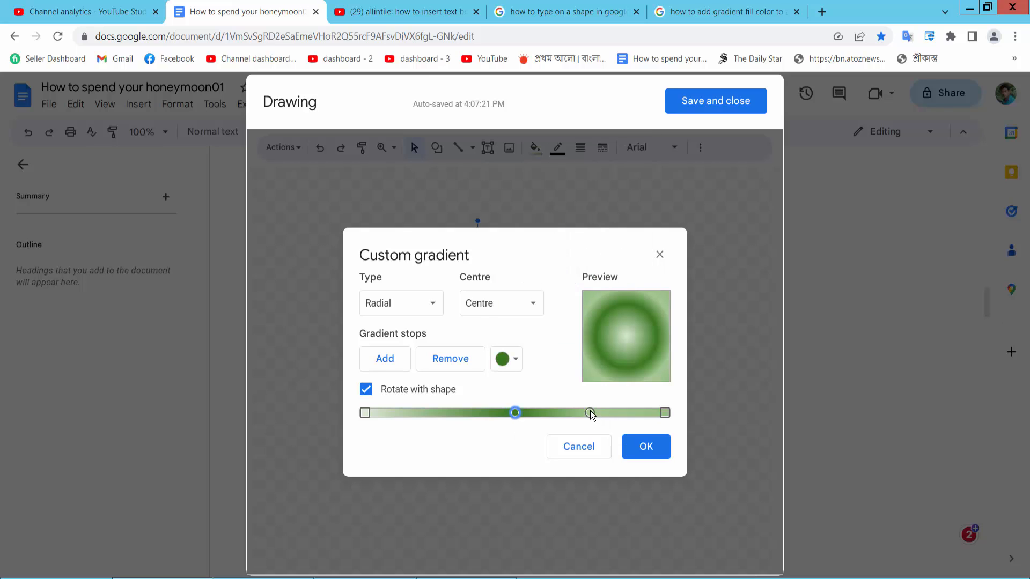
Step: Colour the outer stop blue, keep the magenta centre, and confirm the custom gradient
{"action": "left_click", "coordinate": [516, 358]}
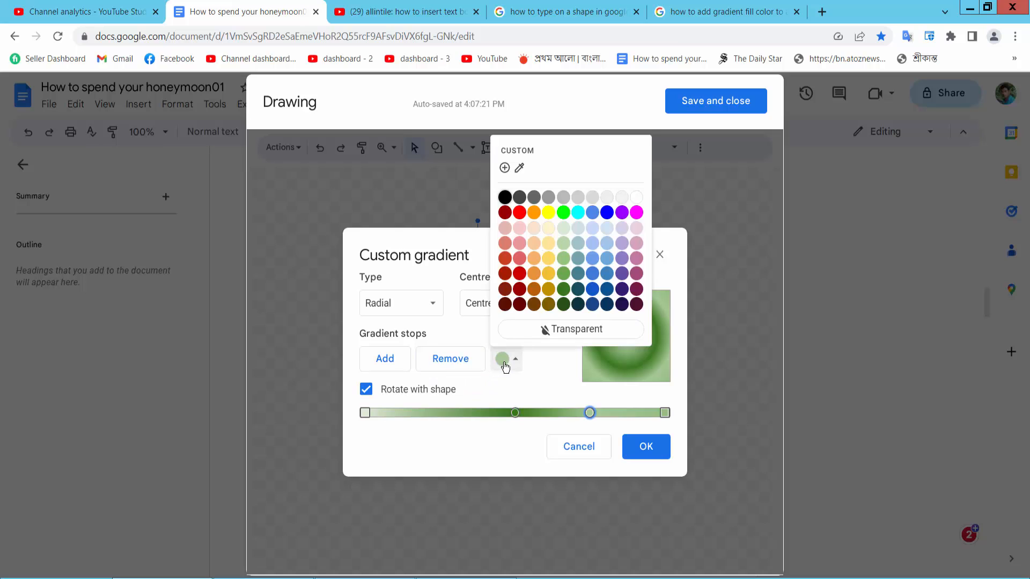
{"action": "left_click", "coordinate": [605, 212]}
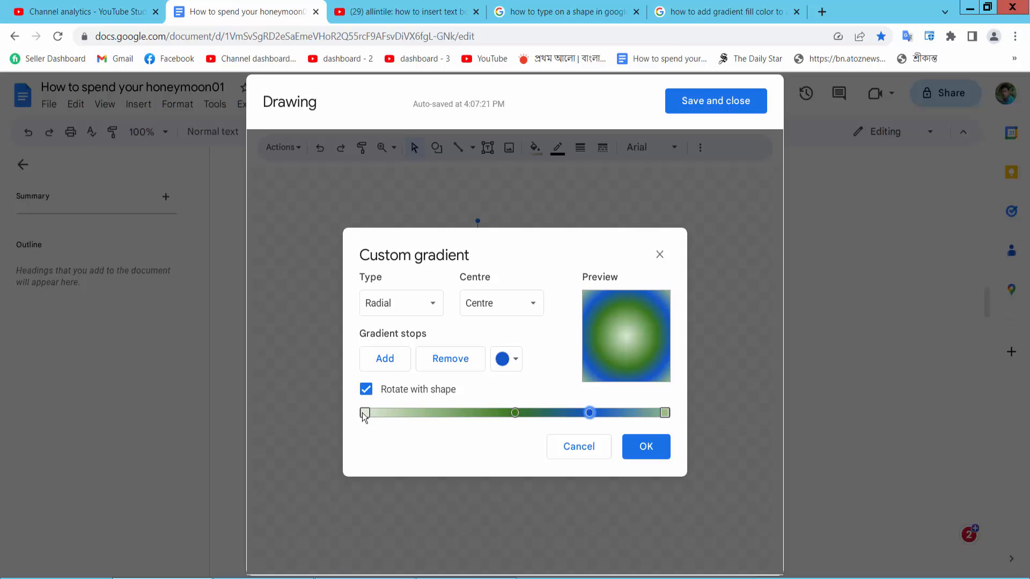
{"action": "left_click", "coordinate": [516, 358]}
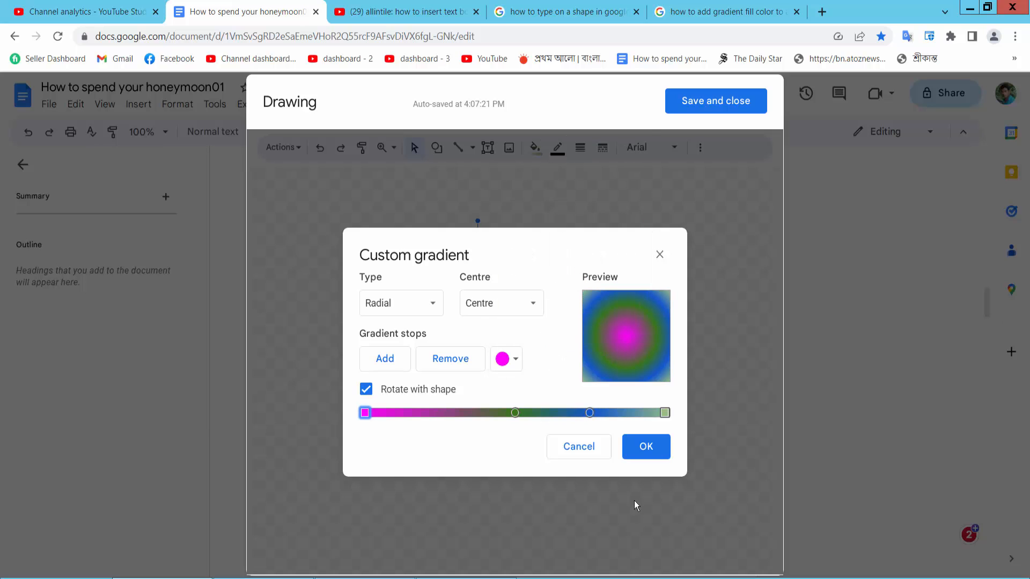
{"action": "left_click", "coordinate": [644, 446]}
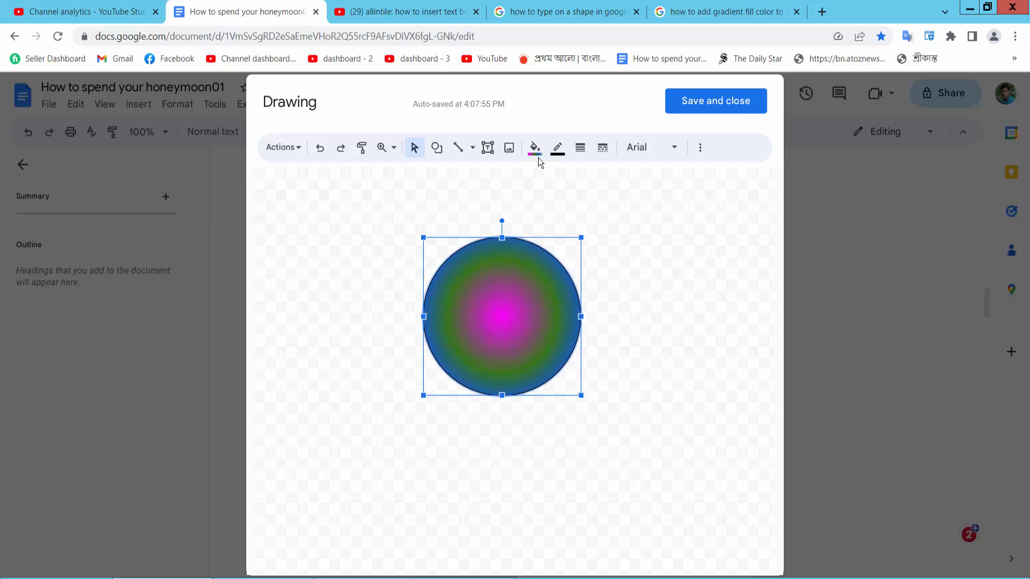
Step: Switch the circle to the blue gradient preset and save the drawing into the document
{"action": "left_click", "coordinate": [534, 147]}
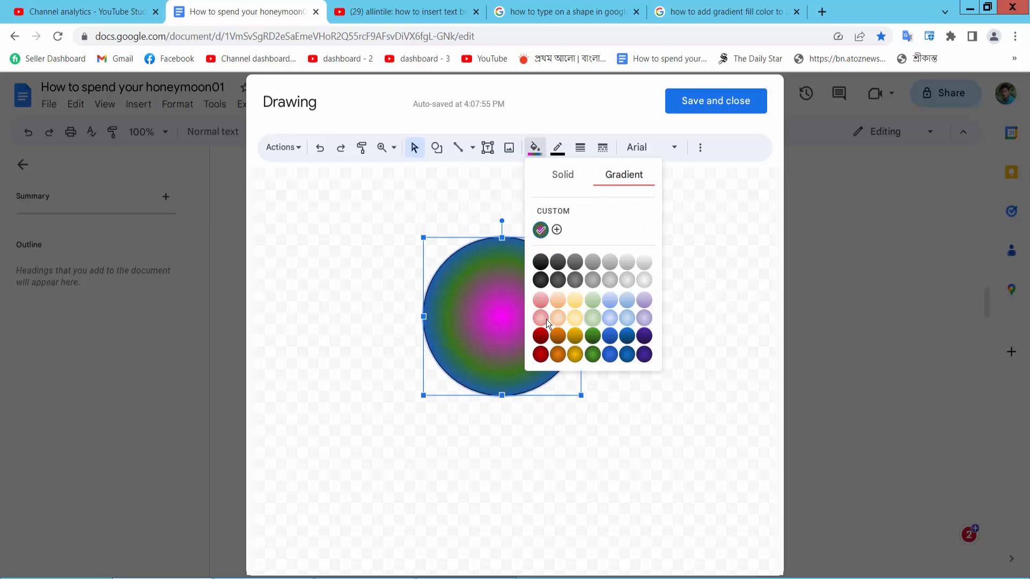
{"action": "left_click", "coordinate": [625, 335]}
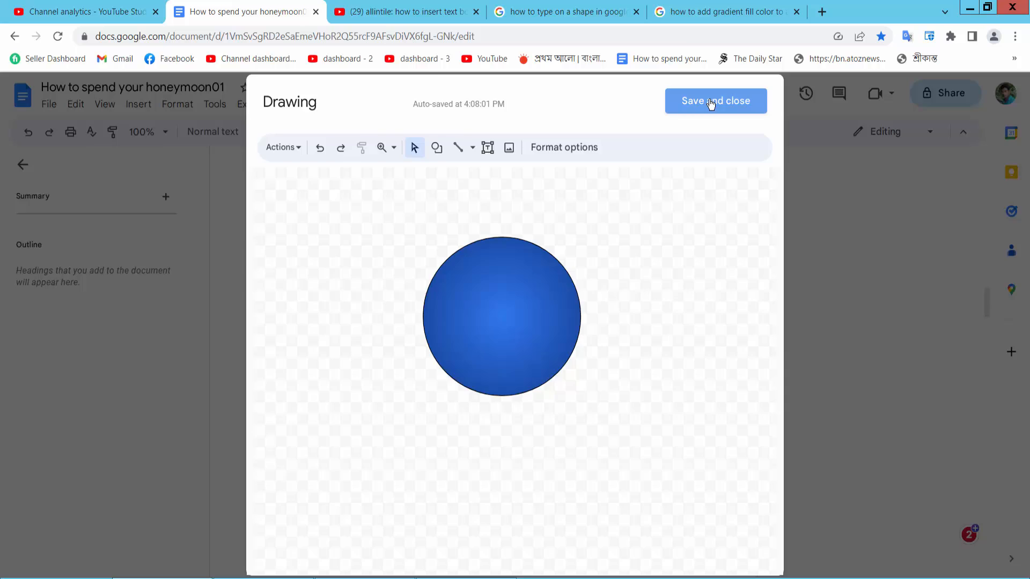
{"action": "left_click", "coordinate": [714, 101]}
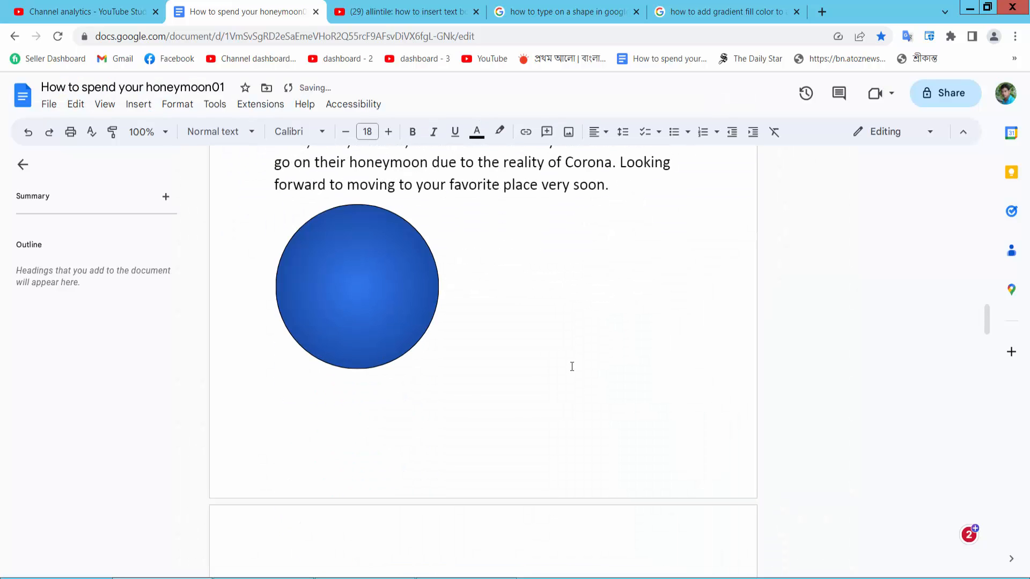